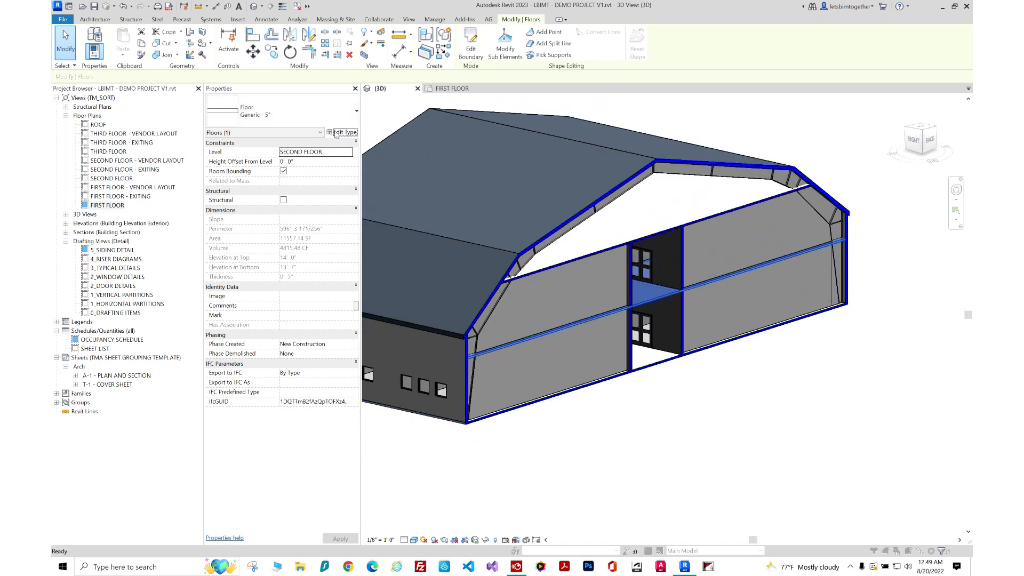
Set the floor type's Structure layer thickness to 5 and confirm the dialog
click(344, 132)
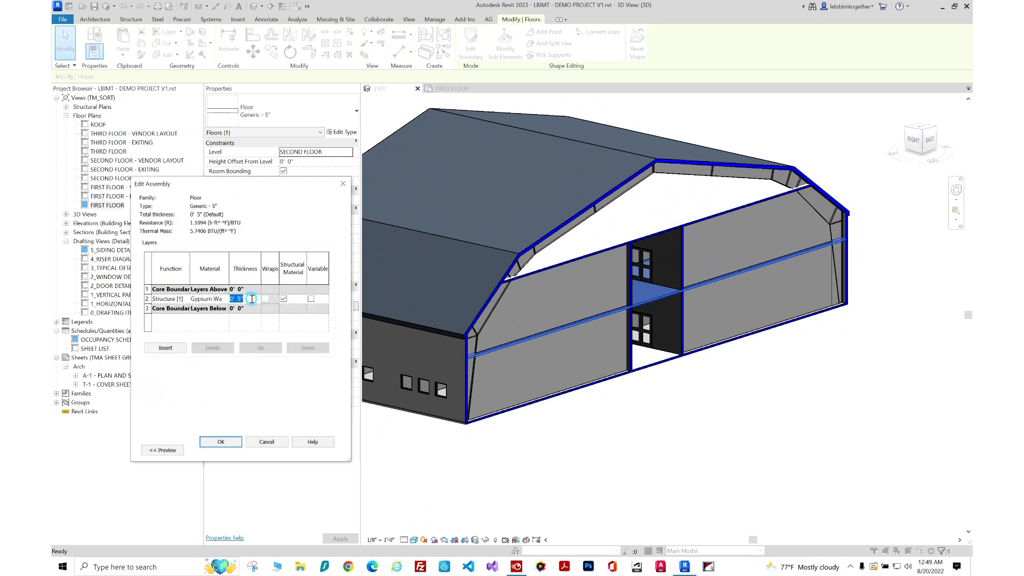
text(5)
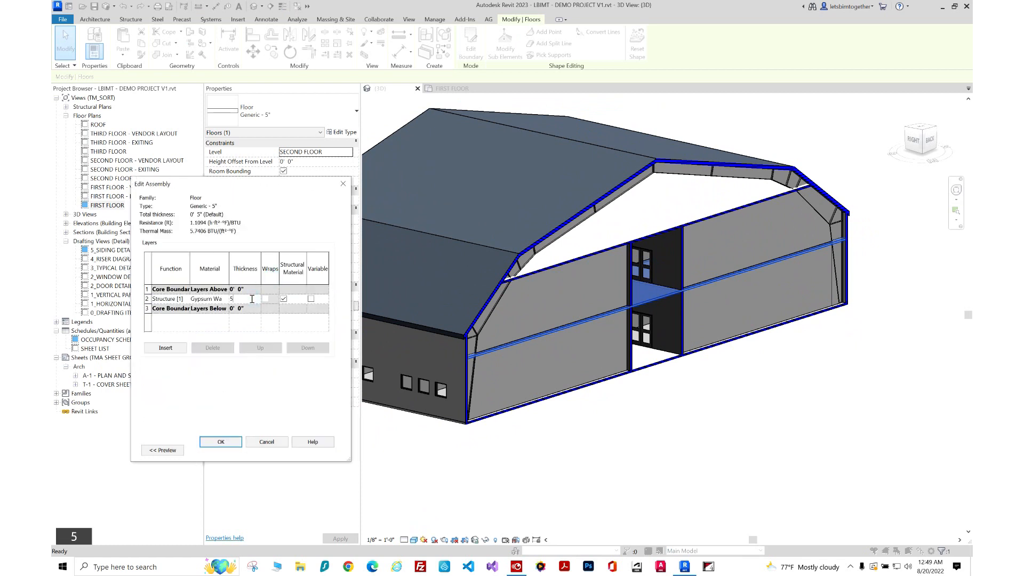
click(220, 441)
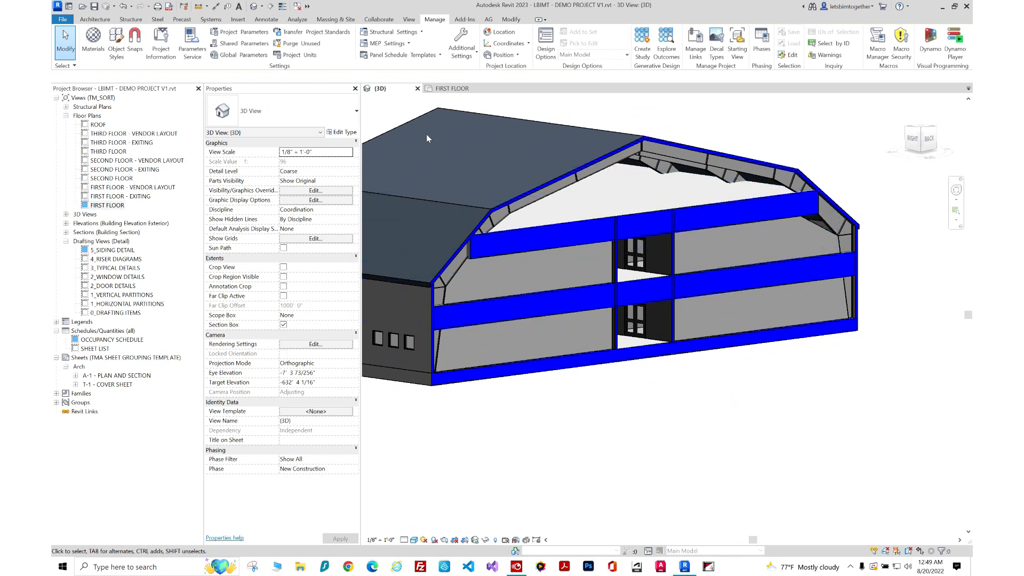
mouse_move(245, 54)
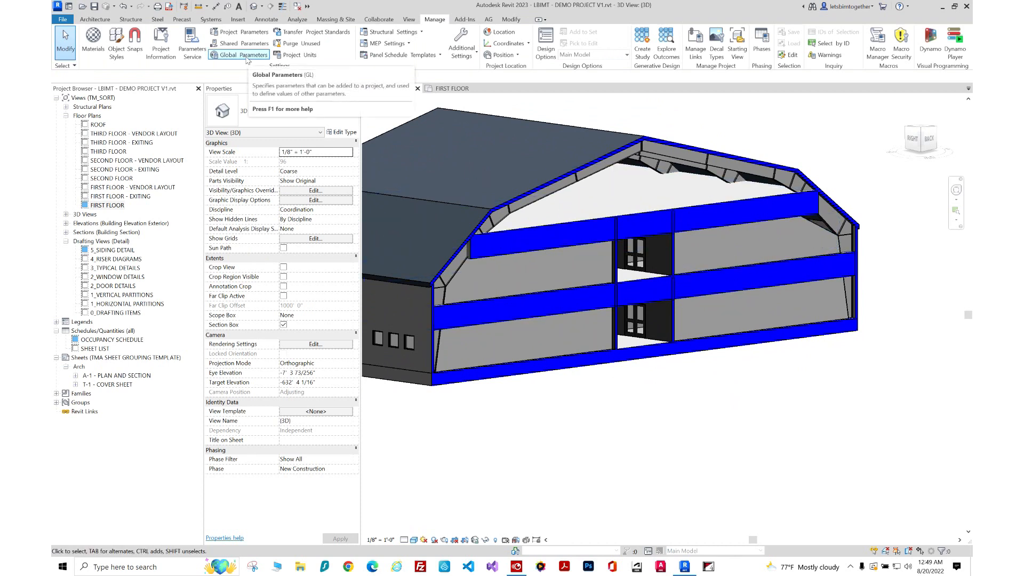
Undo the thickness change and start a new Length global parameter named FLOOR OFFSET
click(242, 54)
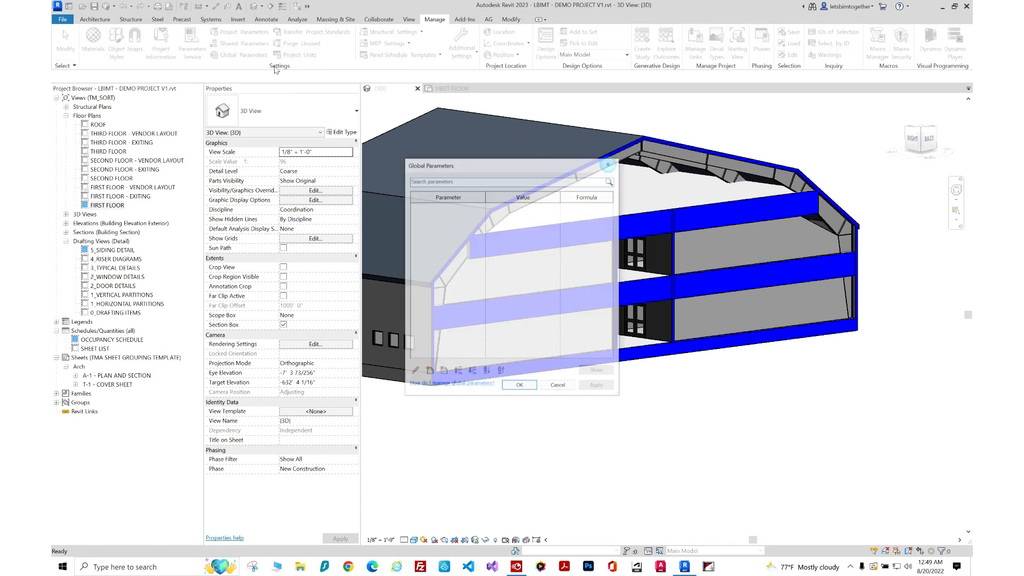
click(518, 384)
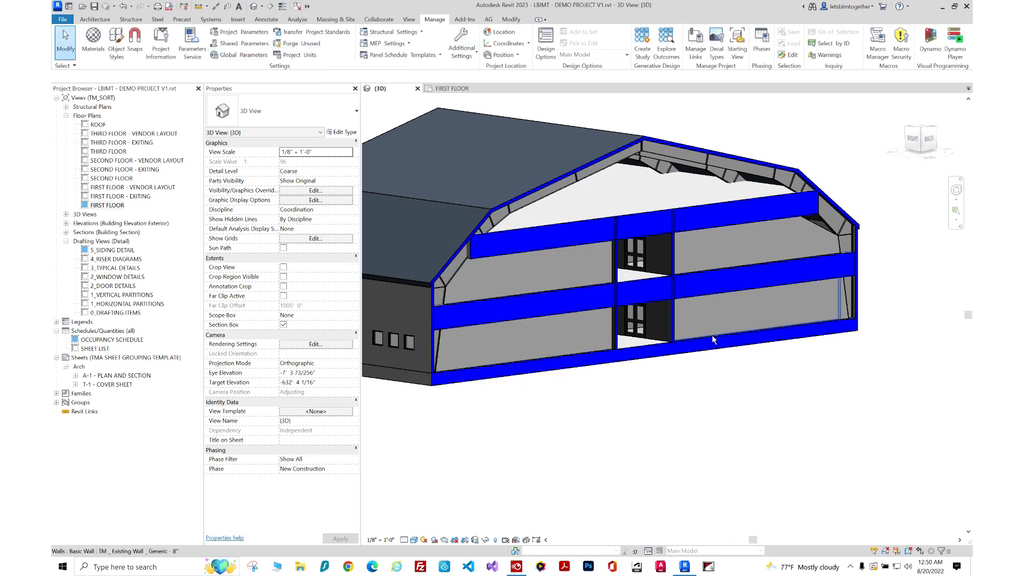
key(ctrl+z)
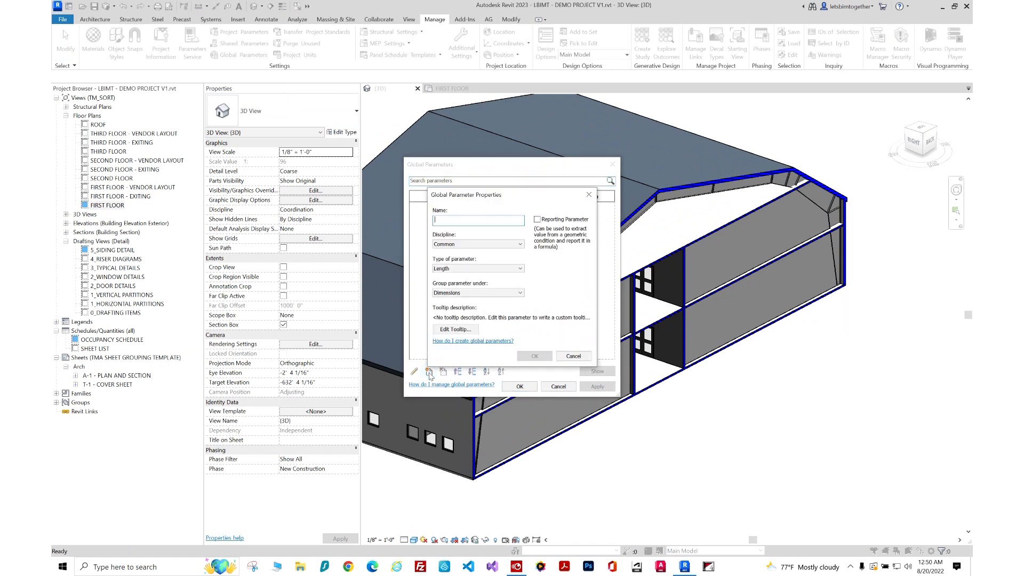
text(FLOOR OF)
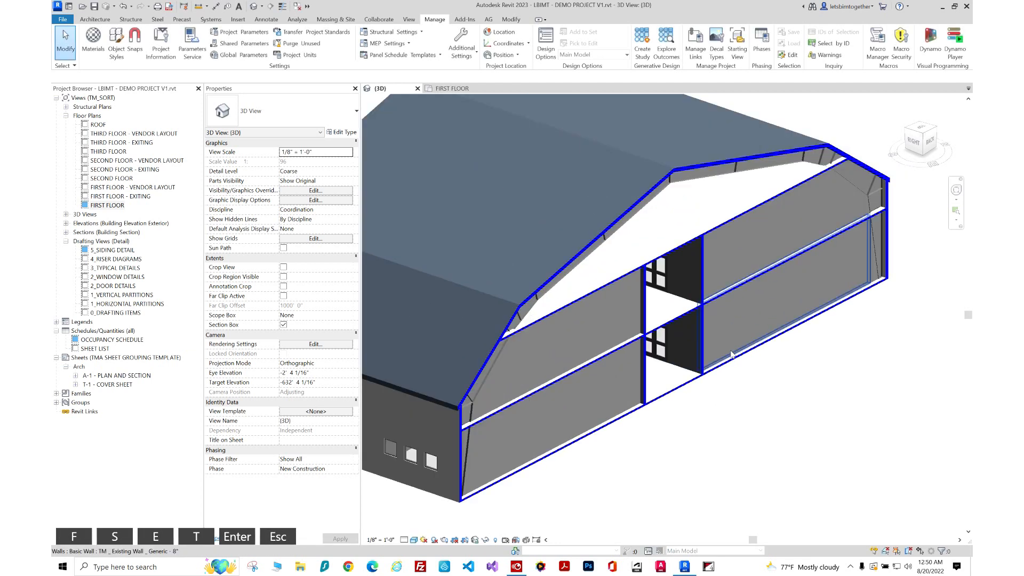
Select the four interior walls and associate their Top Offset with the FLOOR OFFSET parameter
click(751, 287)
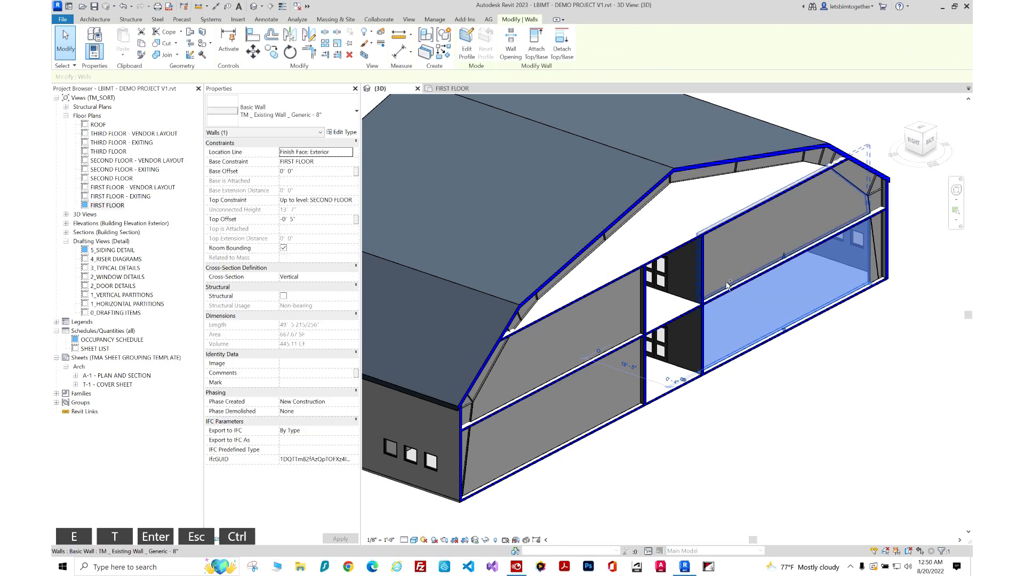
click(622, 339)
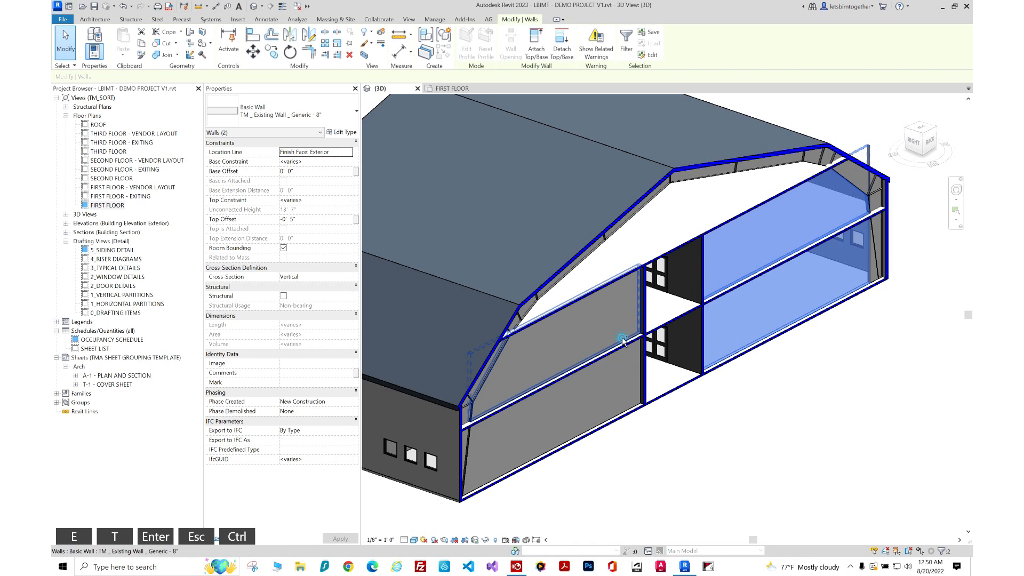
click(618, 336)
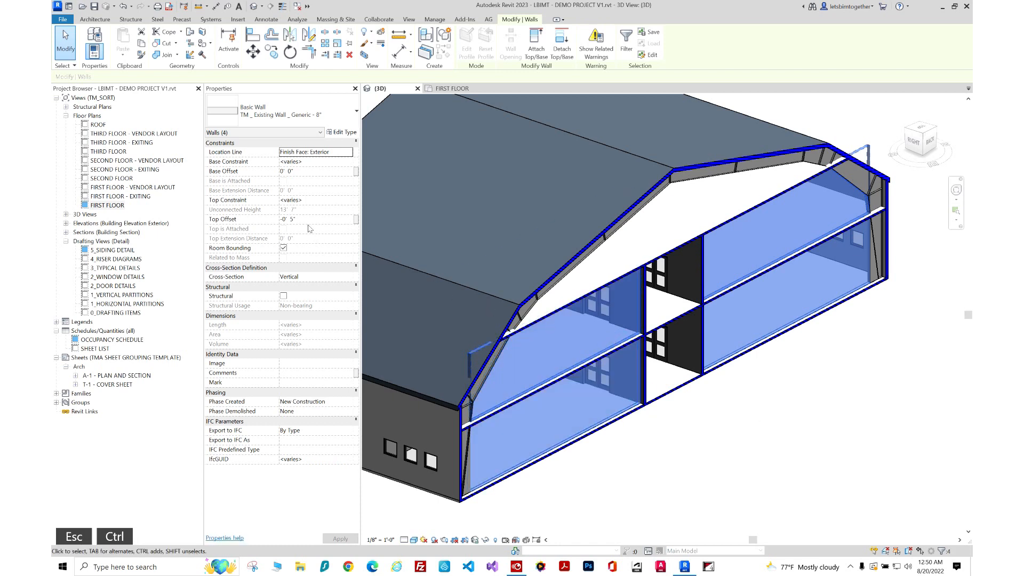
click(307, 219)
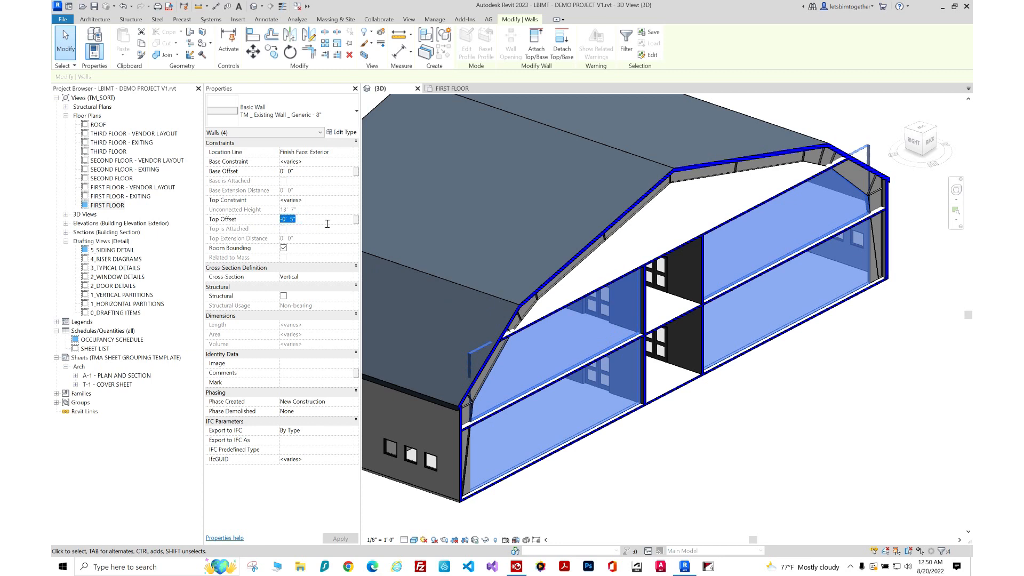
click(354, 219)
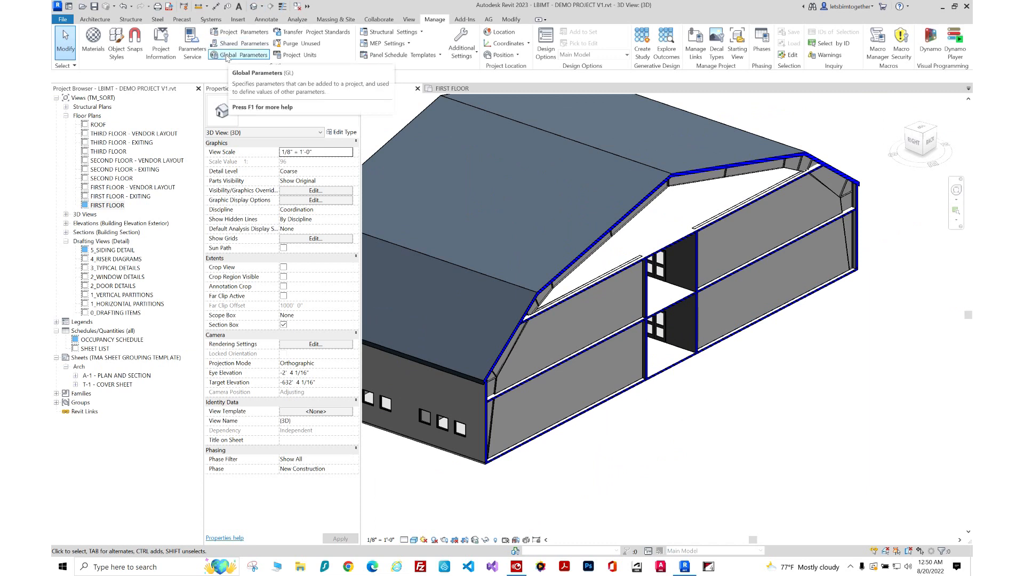
Give the FLOOR OFFSET global parameter a value of 0' 5" and apply it
click(245, 54)
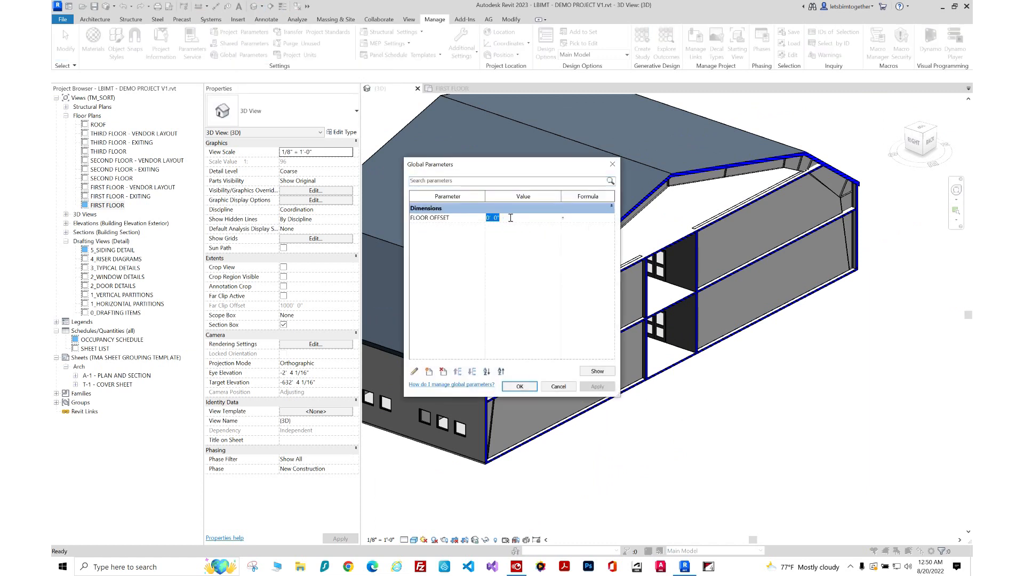
text(5')
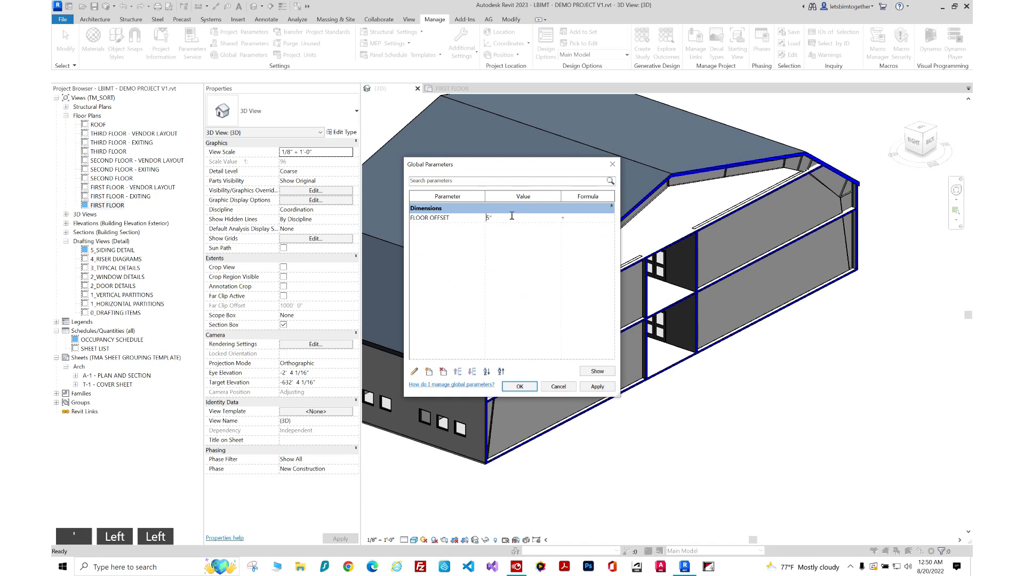
click(519, 386)
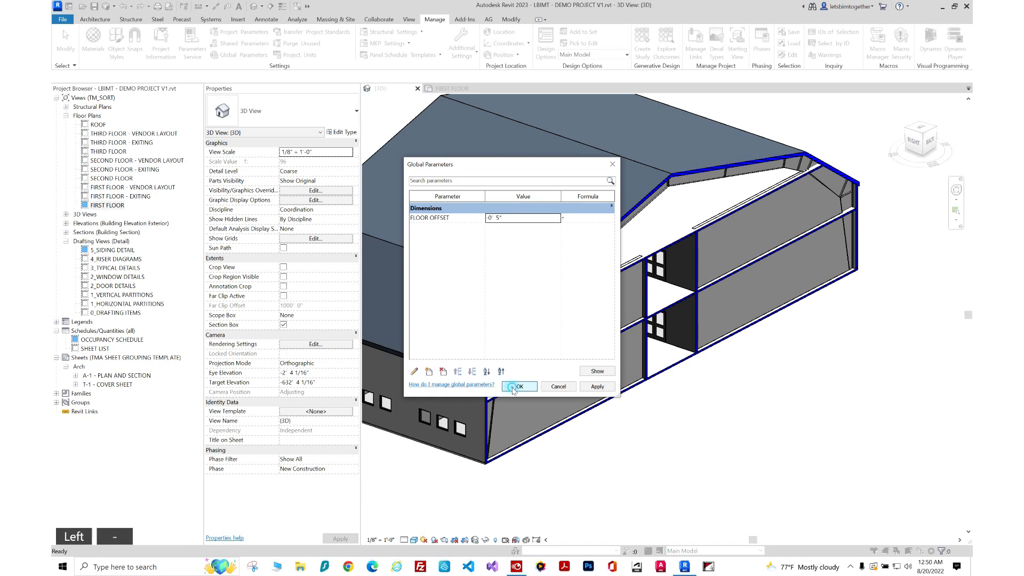
click(519, 386)
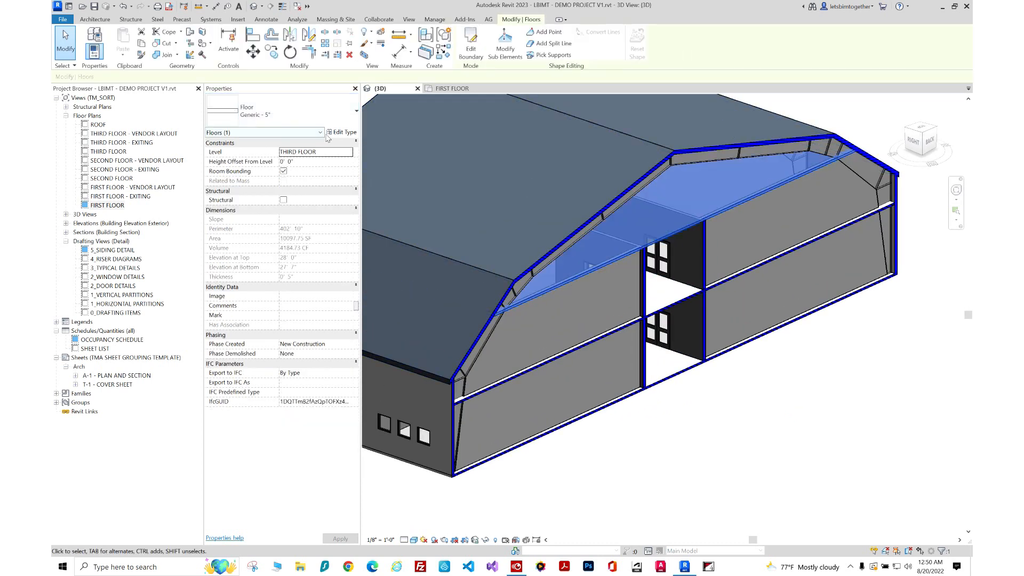
Set the Generic 5" floor type's Structure layer thickness to 10 and apply it
click(342, 132)
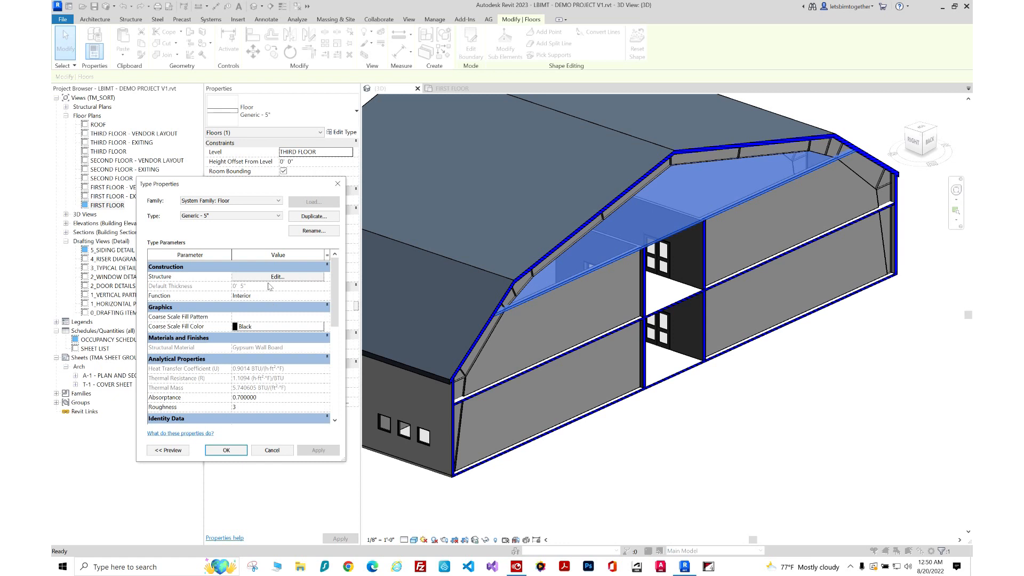
click(275, 276)
text(10)
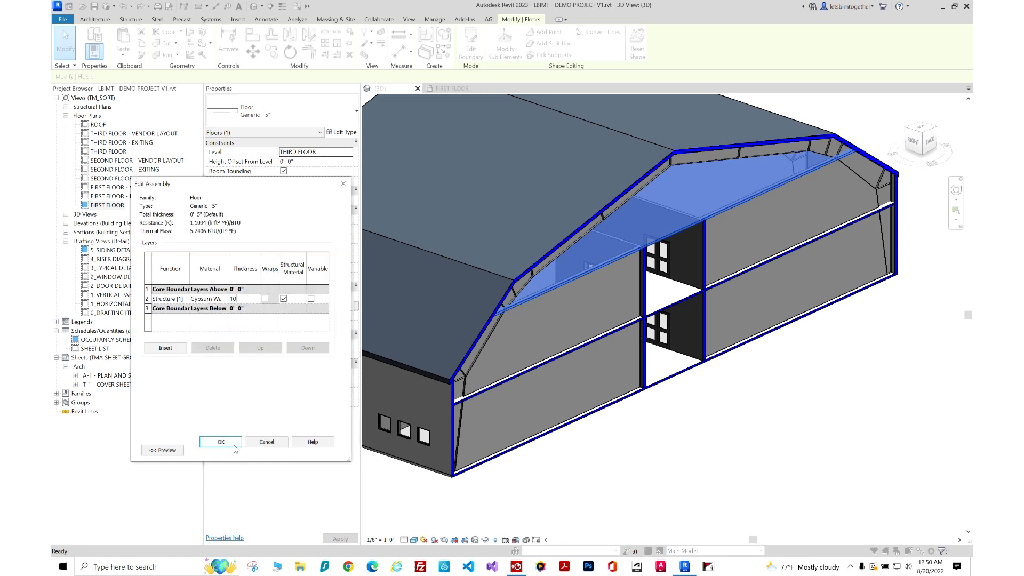
click(220, 441)
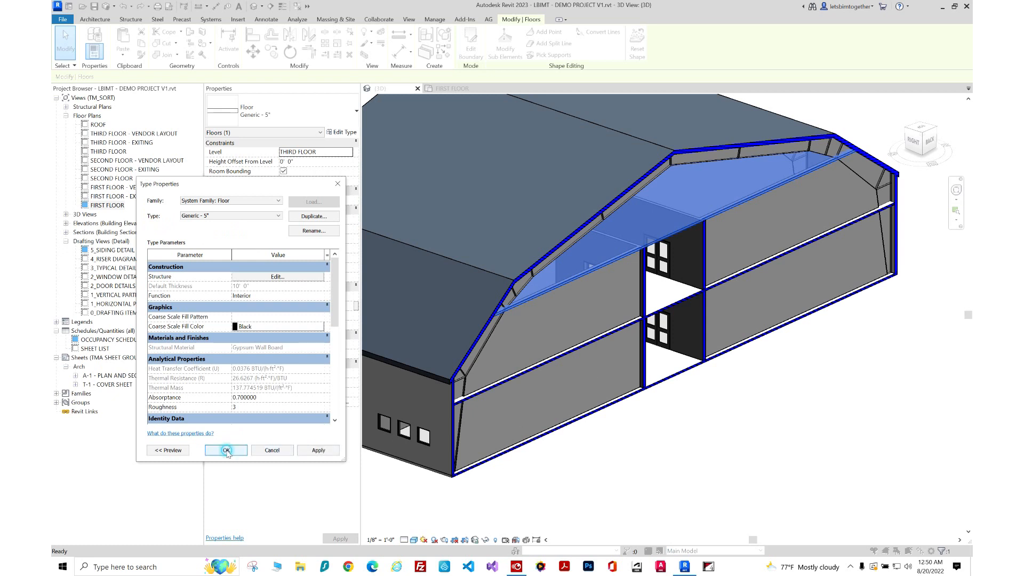
click(226, 450)
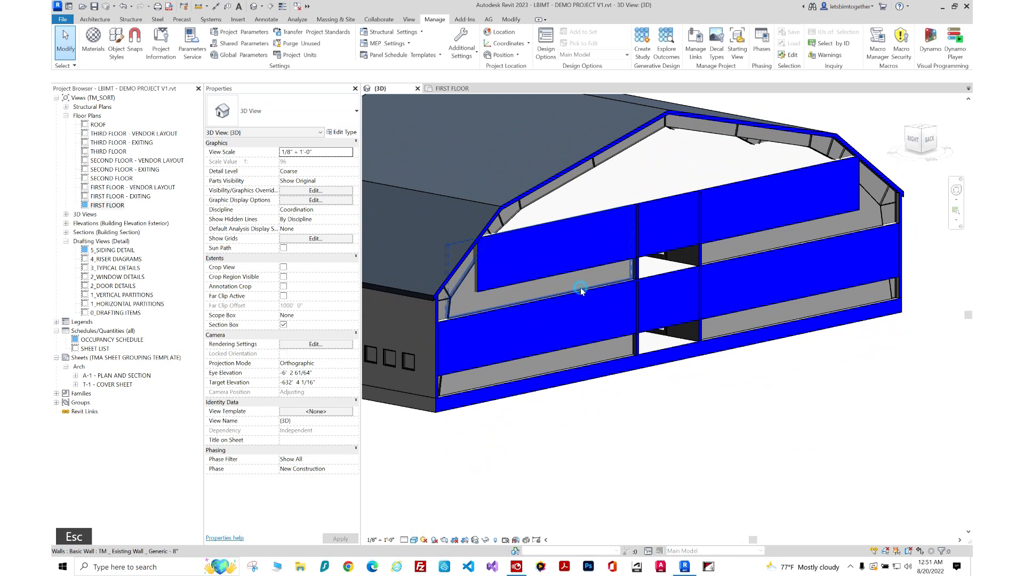
Change the FLOOR OFFSET global parameter to 10 so wall tops follow the thicker floors
click(581, 290)
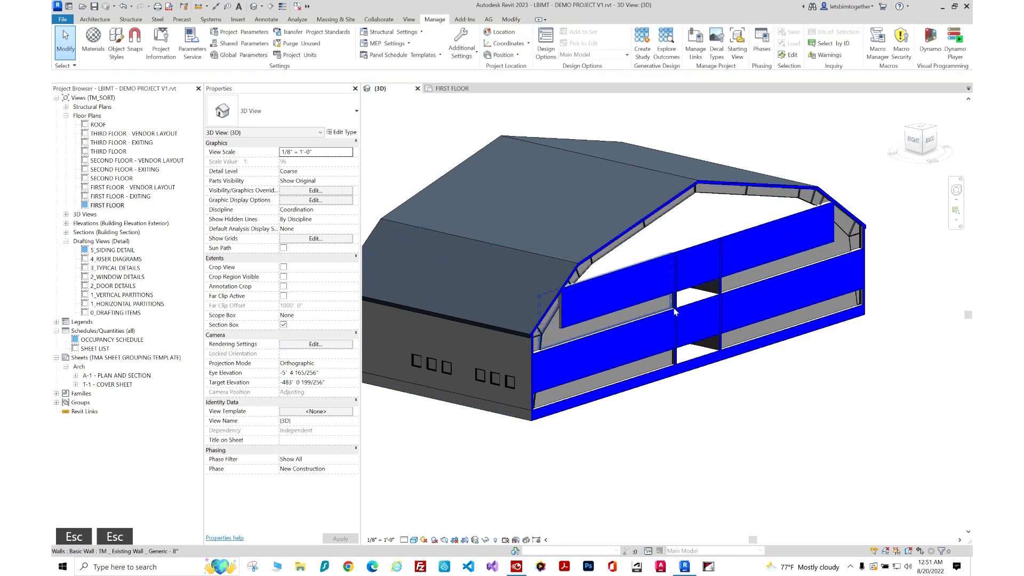
click(228, 54)
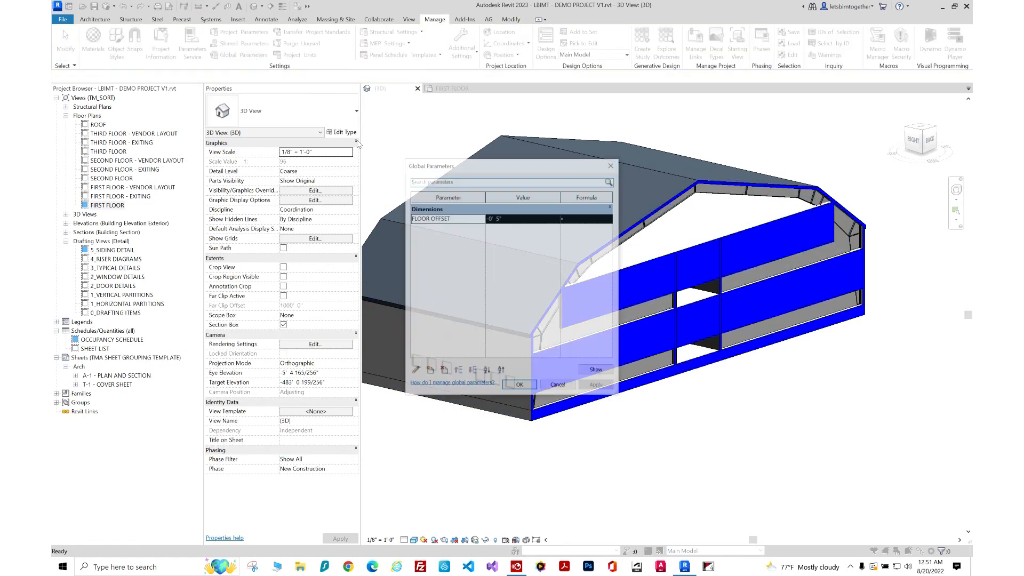
click(517, 218)
text(-10)
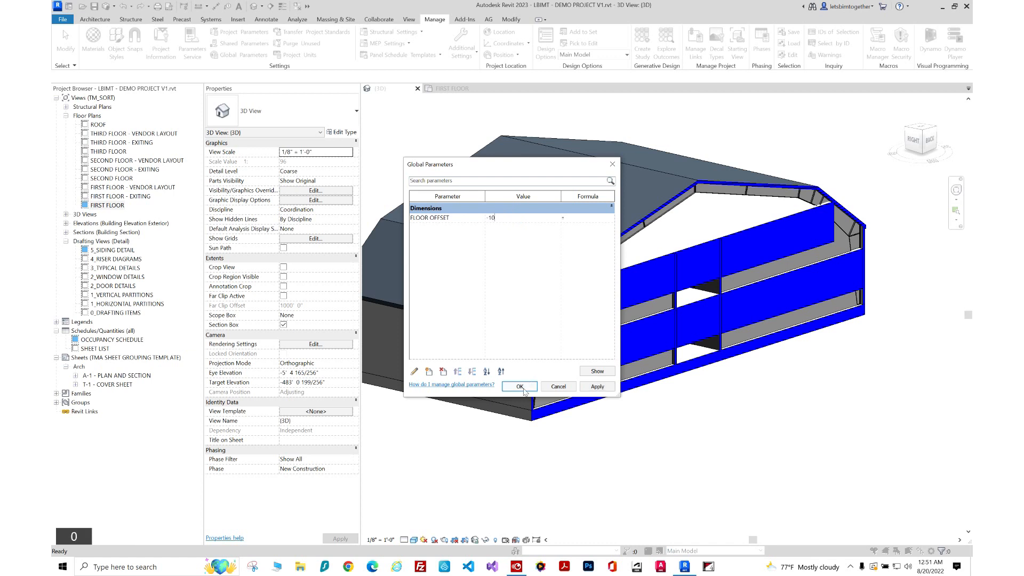
click(518, 386)
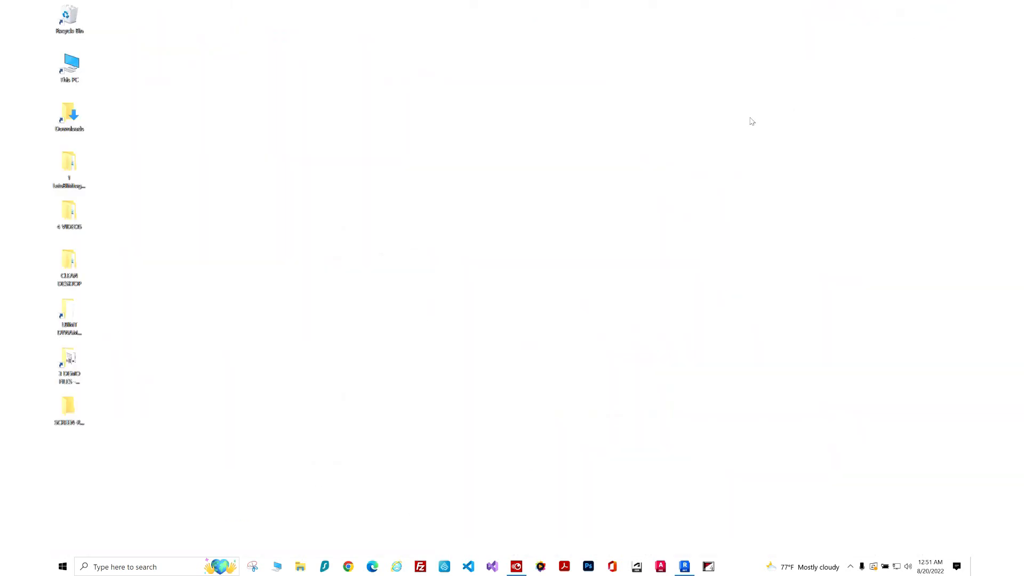
mouse_move(627, 240)
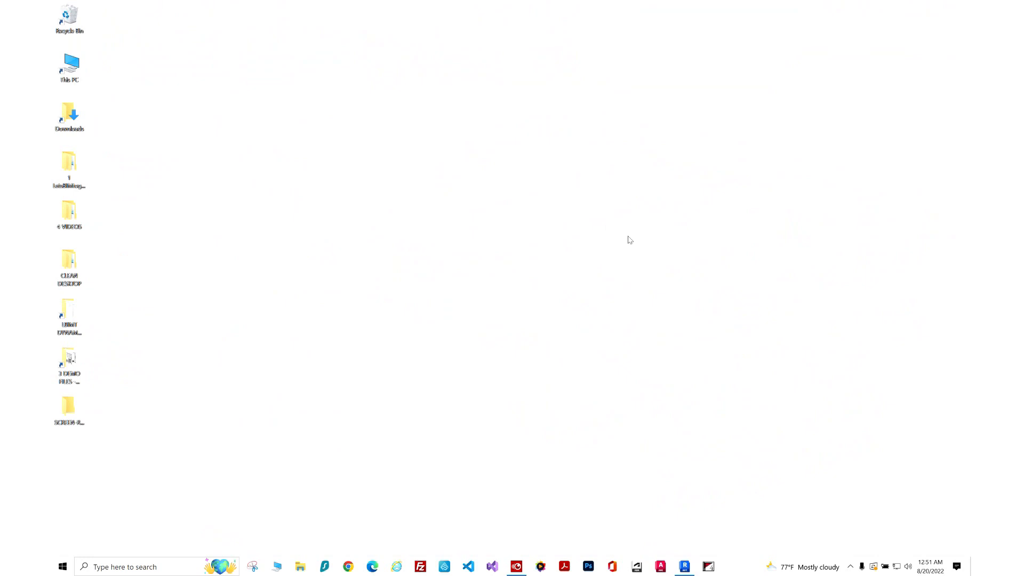